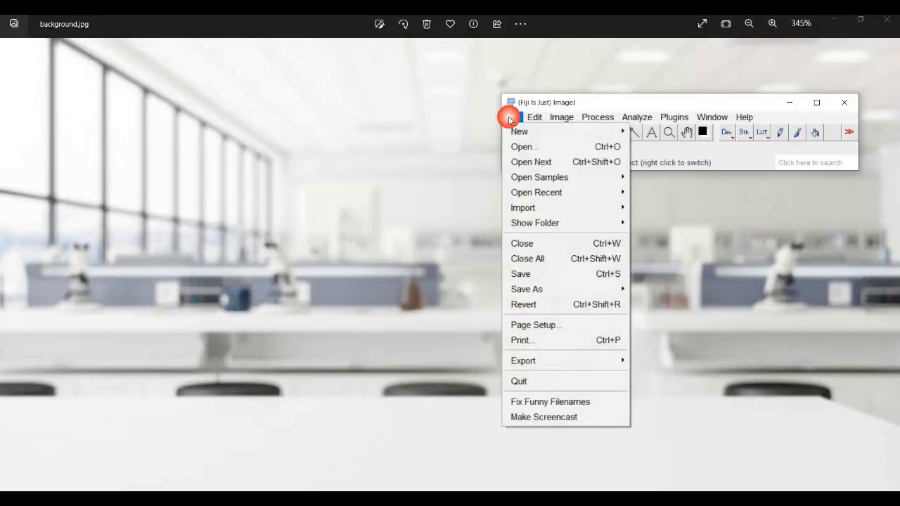
Open the cropped CAM vessel image and place its window beside the main Fiji window
{"action": "left_click", "coordinate": [523, 146]}
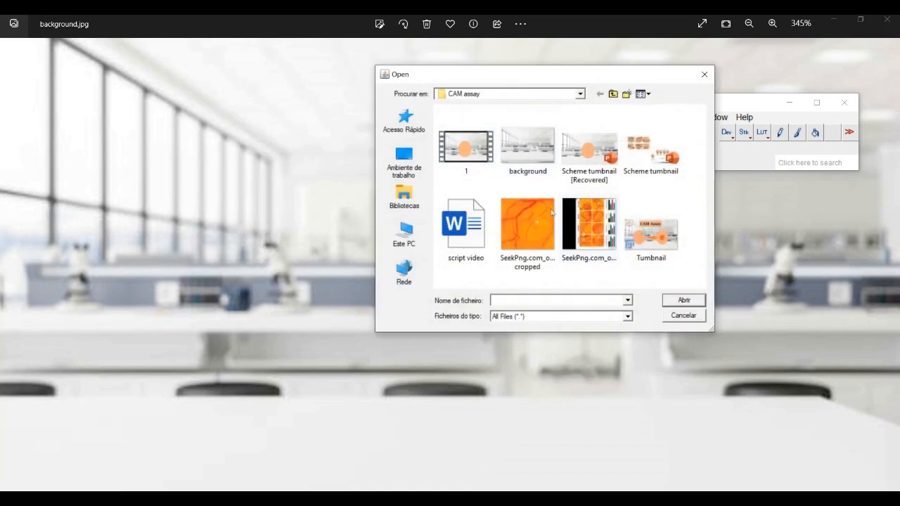
{"action": "double_click", "coordinate": [526, 225]}
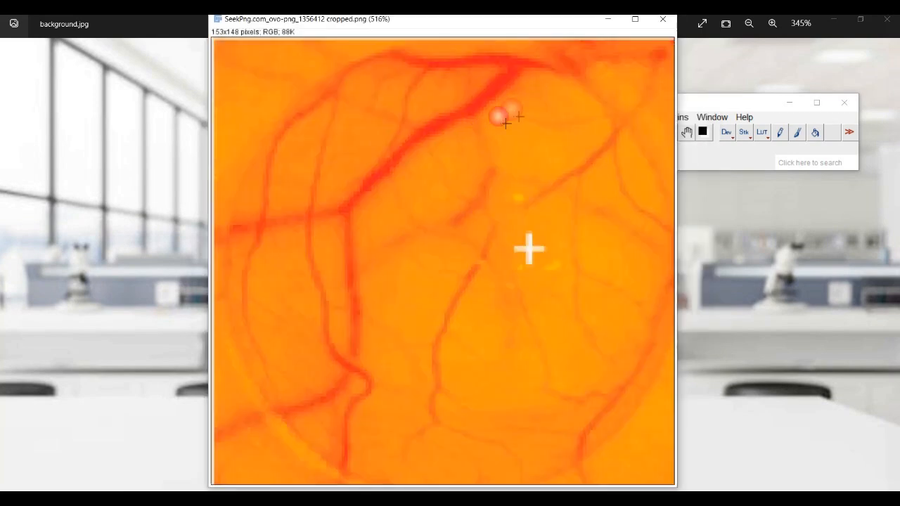
{"action": "left_click_drag", "start_coordinate": [439, 19], "coordinate": [368, 28]}
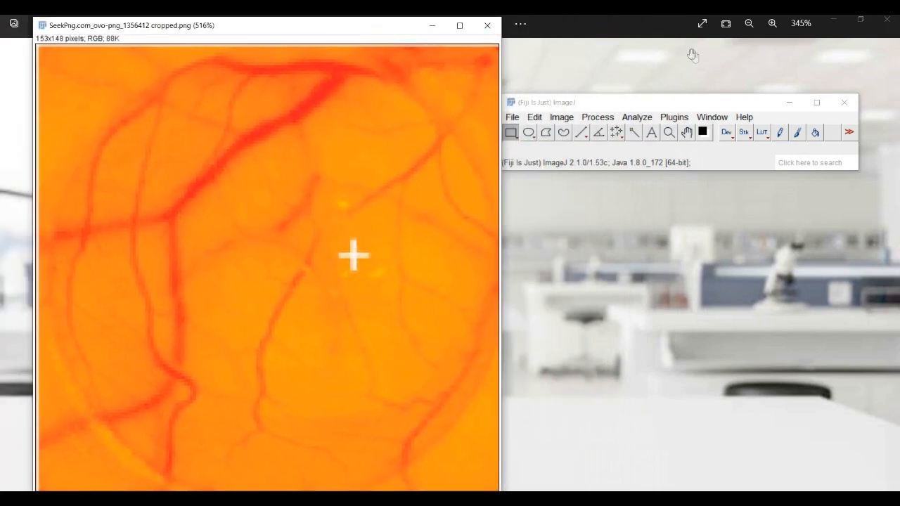
{"action": "left_click", "coordinate": [560, 117]}
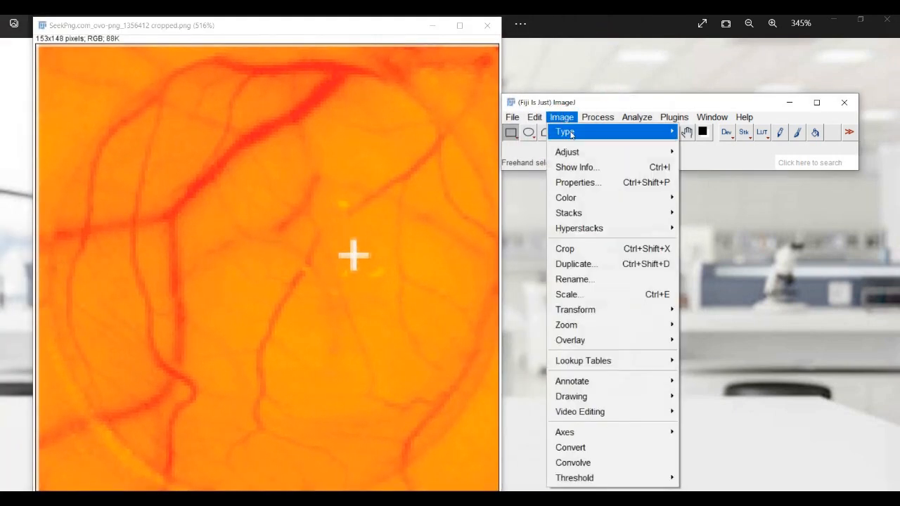
Convert the orange CAM image to 8-bit grayscale via Image > Type > 8-bit
{"action": "left_click", "coordinate": [566, 132]}
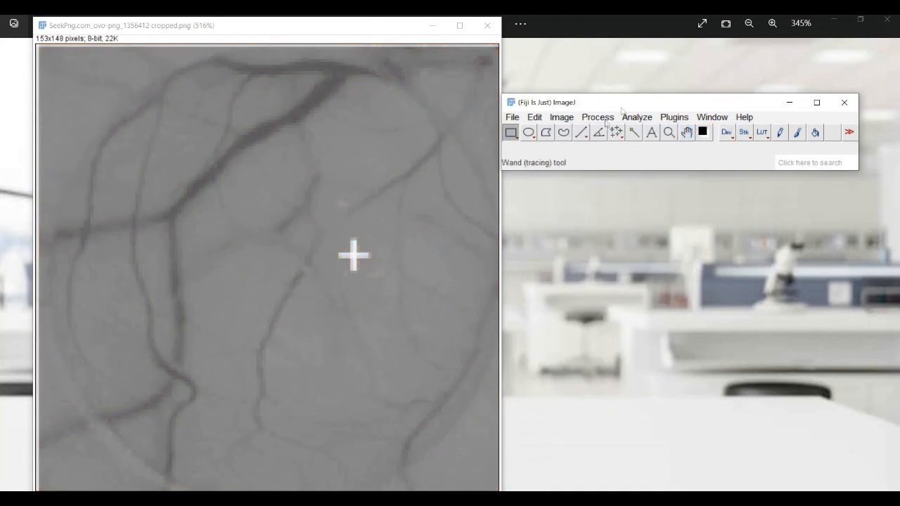
{"action": "left_click", "coordinate": [561, 117]}
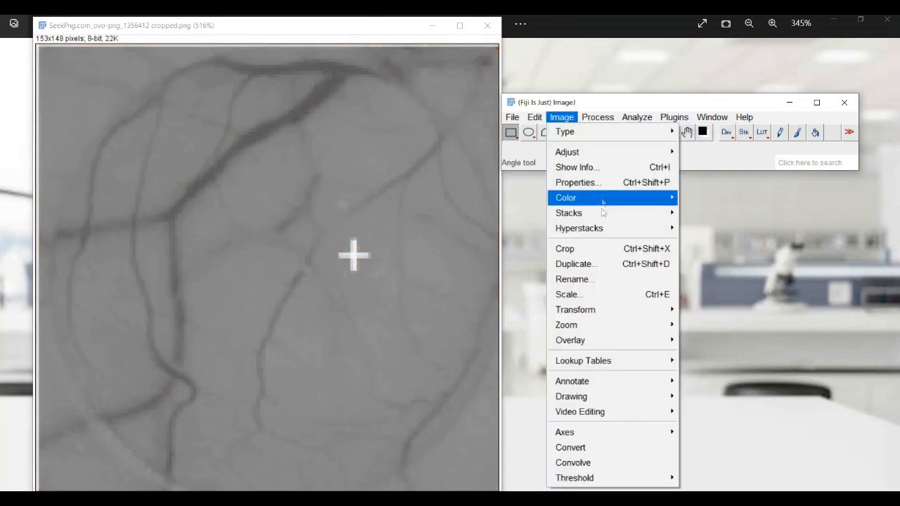
{"action": "mouse_move", "coordinate": [603, 152]}
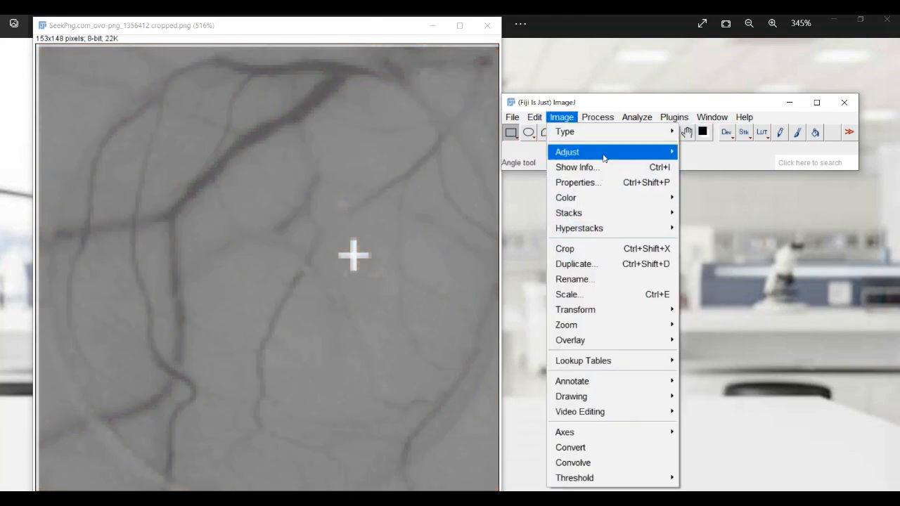
{"action": "left_click", "coordinate": [574, 478]}
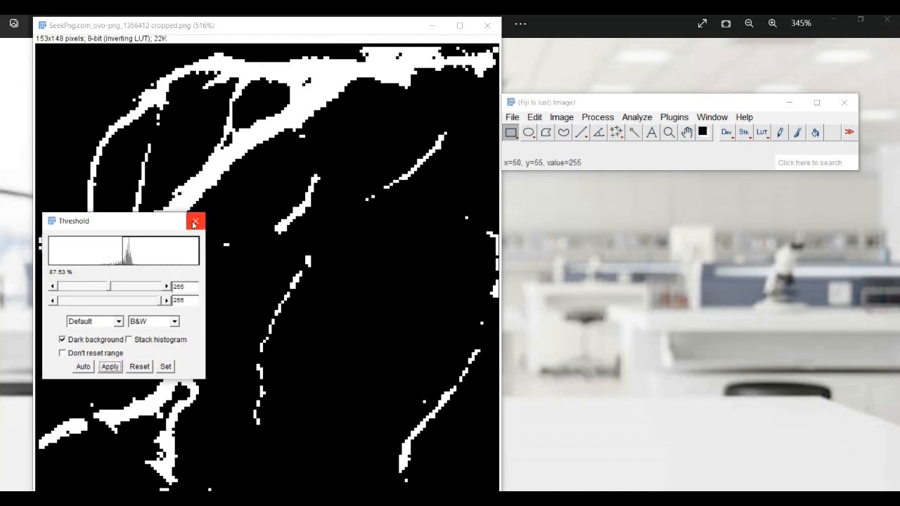
Threshold to white vessels on black, then measure the mask area into the Results table
{"action": "left_click", "coordinate": [195, 220]}
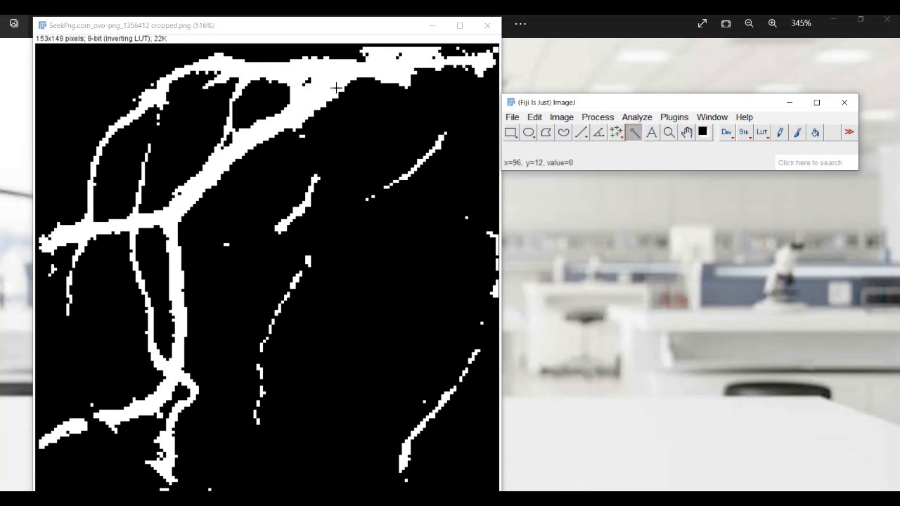
{"action": "left_click", "coordinate": [636, 117]}
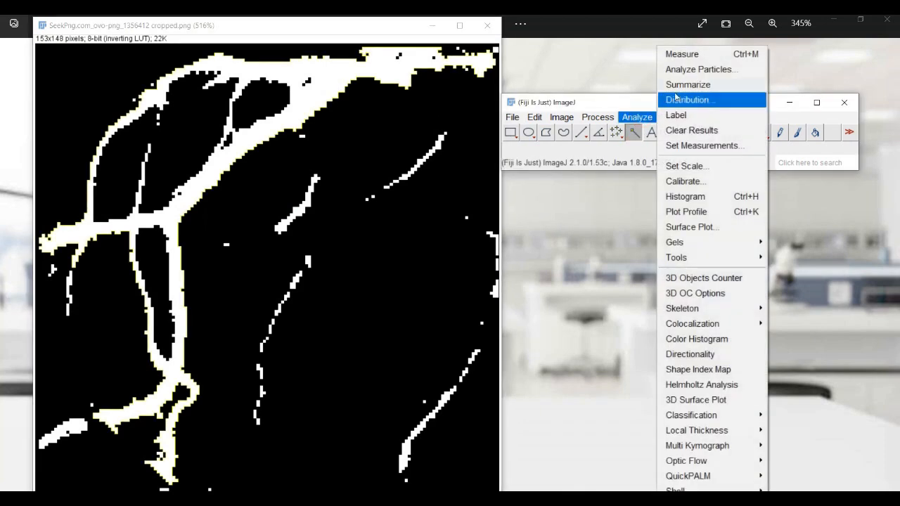
{"action": "left_click", "coordinate": [689, 98]}
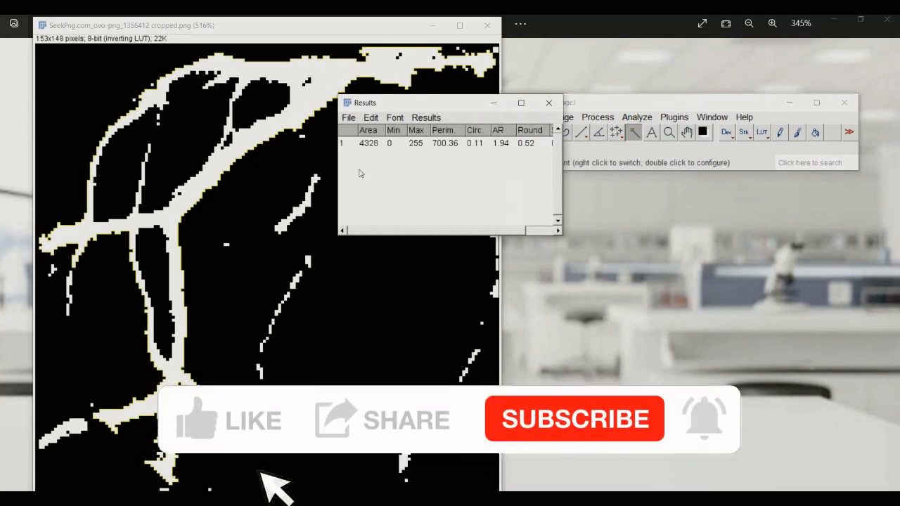